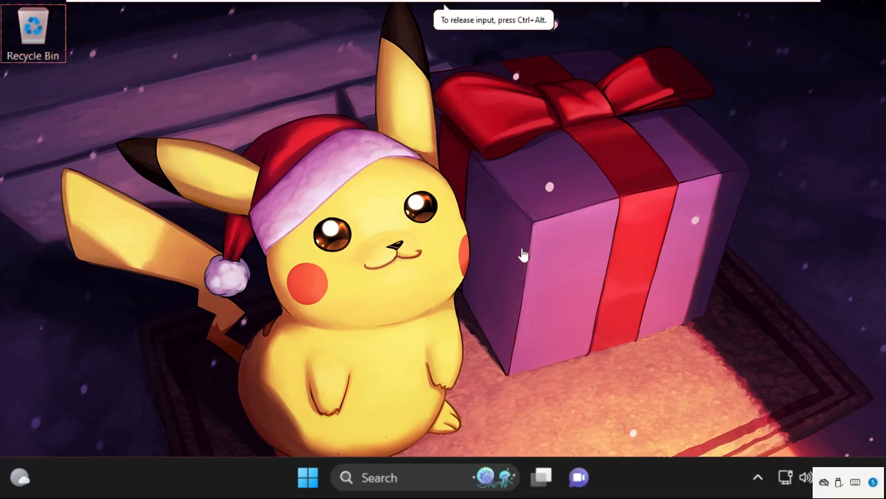
{"action": "mouse_move", "coordinate": [443, 281]}
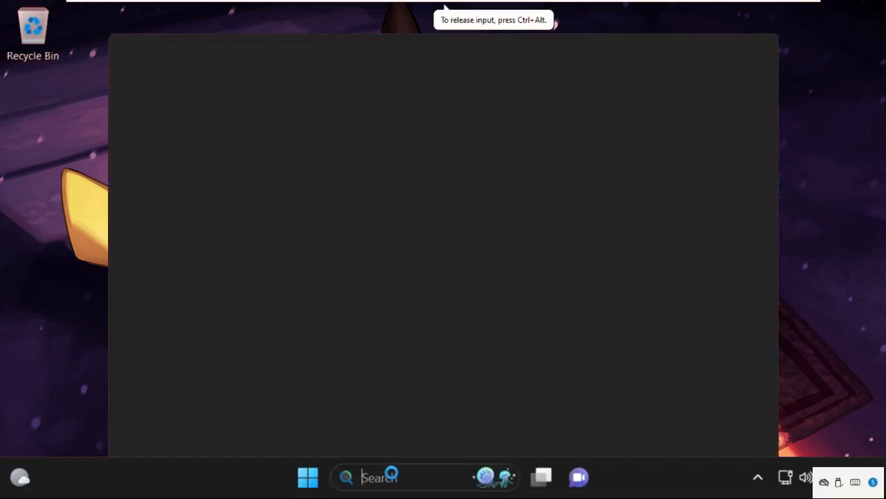
Step: Search Windows for 'troubleshoot settings'
{"action": "type", "text": "tr"}
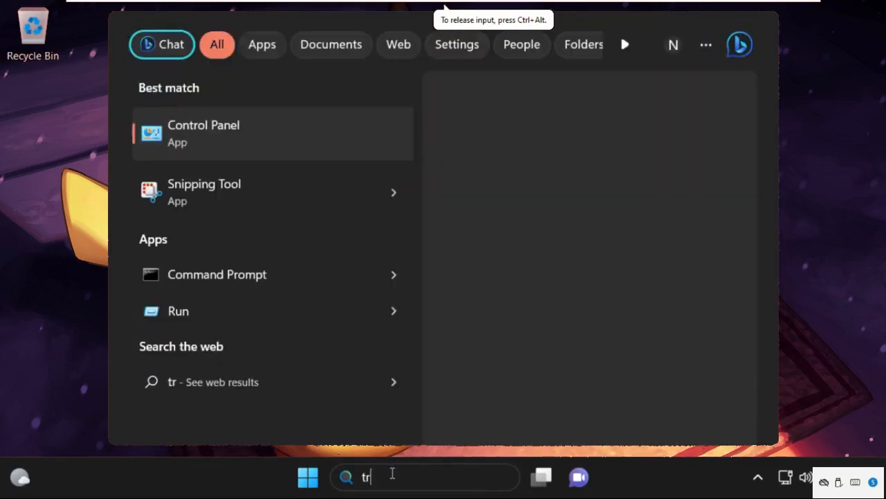
{"action": "left_click", "coordinate": [203, 133]}
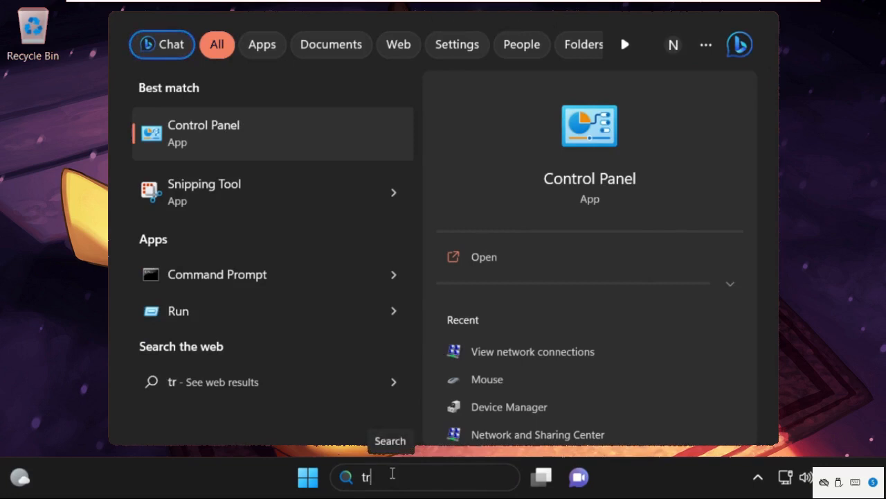
{"action": "type", "text": "troubleshoot settings"}
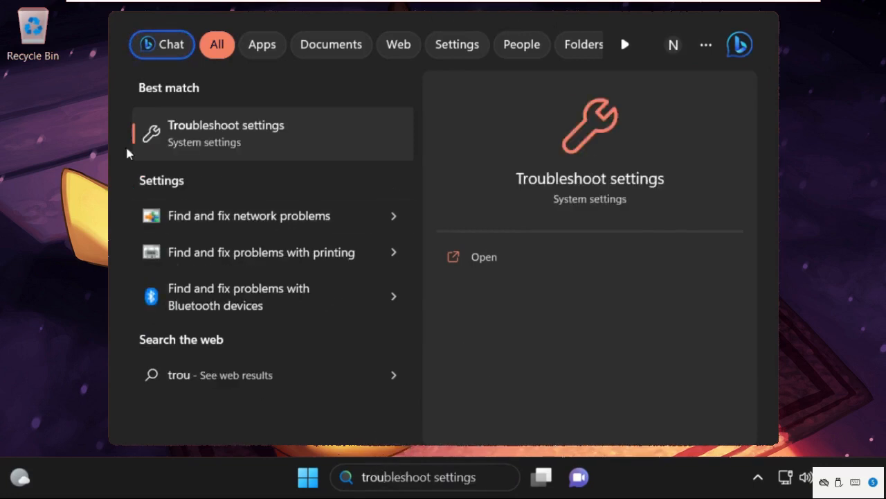
{"action": "mouse_move", "coordinate": [221, 146]}
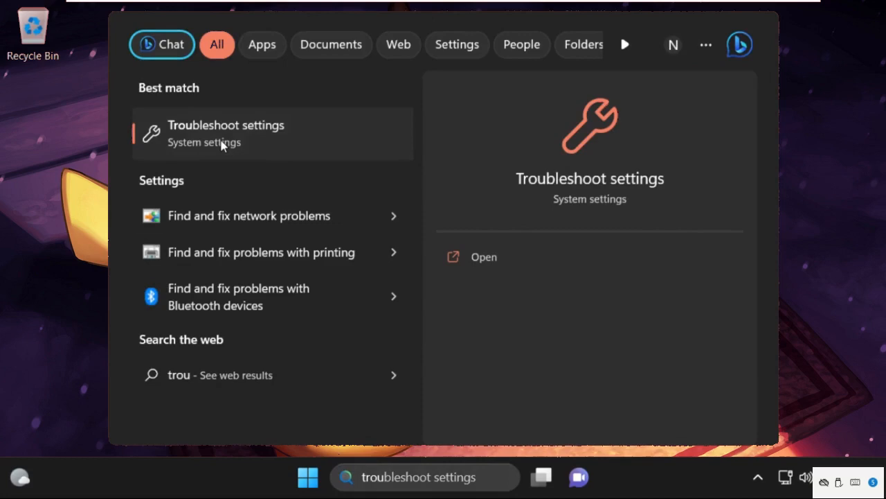
Step: Open Troubleshoot settings and scroll Other troubleshooters down to Recording Audio
{"action": "left_click", "coordinate": [226, 133]}
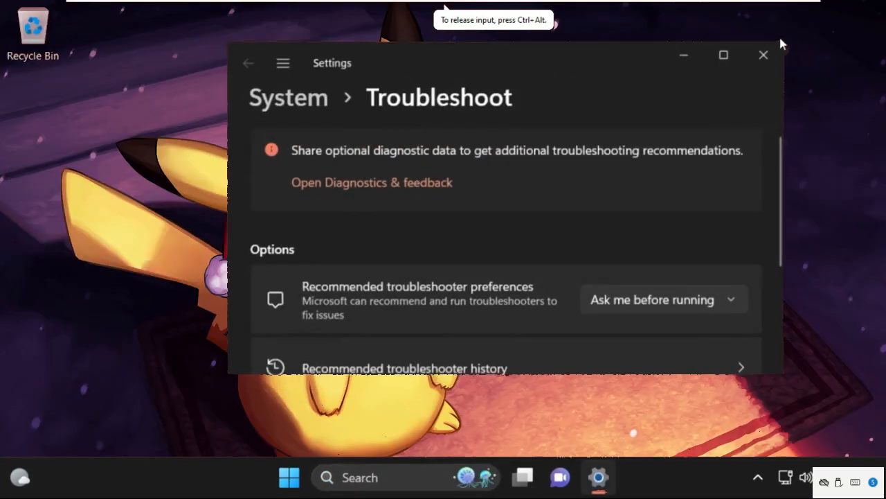
{"action": "scroll", "scroll_direction": "down", "scroll_amount": 3}
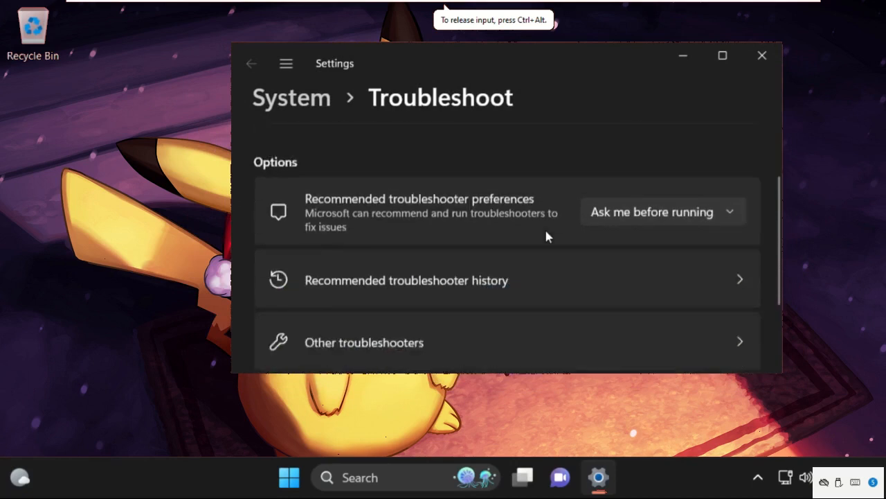
{"action": "scroll", "scroll_direction": "down", "scroll_amount": 3}
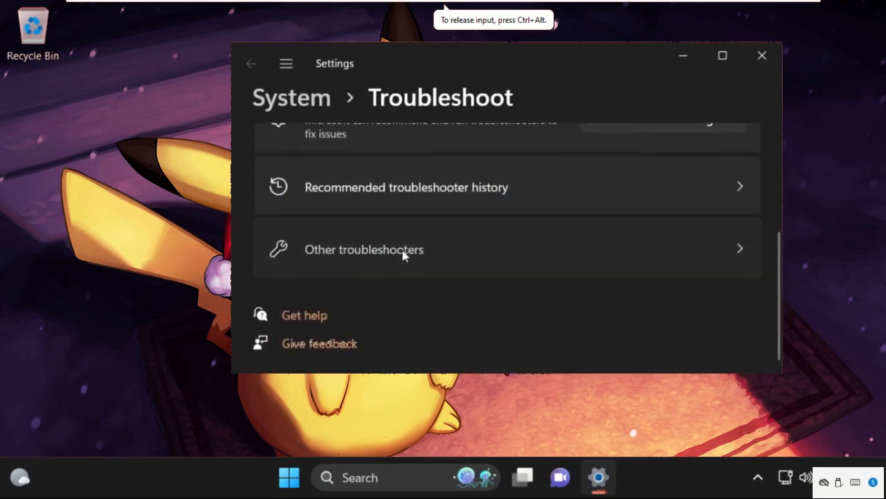
{"action": "left_click", "coordinate": [363, 249]}
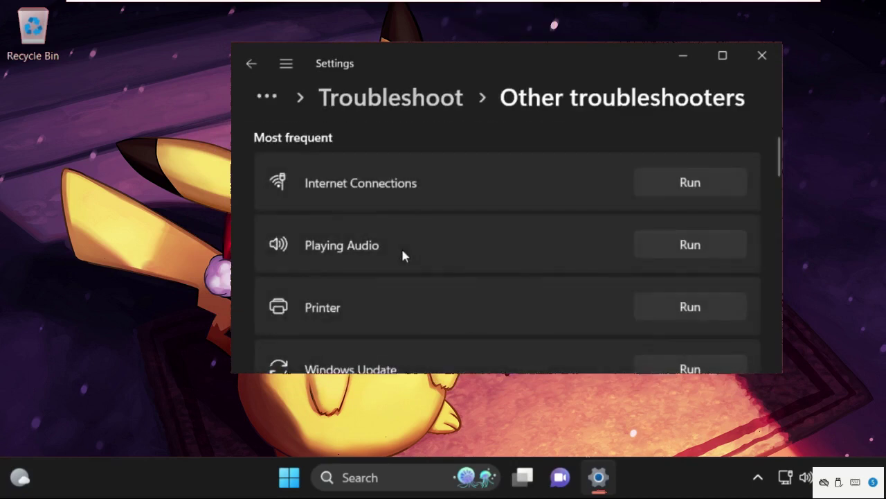
{"action": "scroll", "scroll_direction": "down", "scroll_amount": 3}
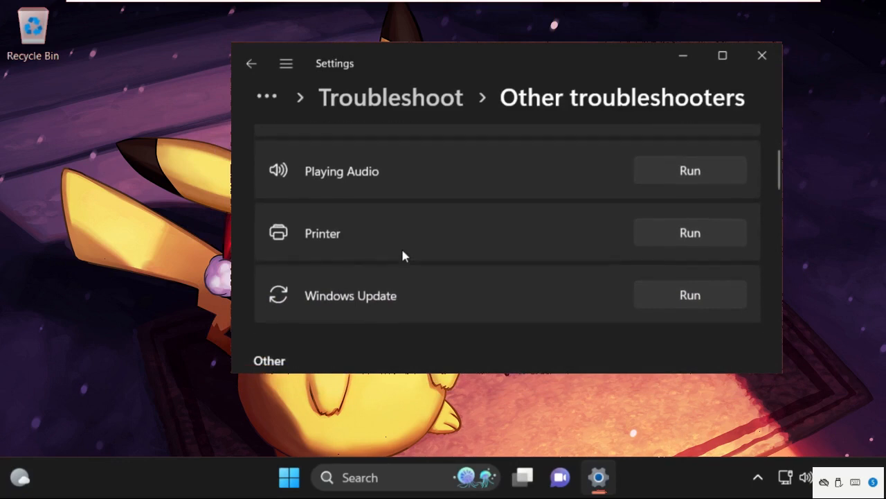
{"action": "scroll", "scroll_direction": "down", "scroll_amount": 3}
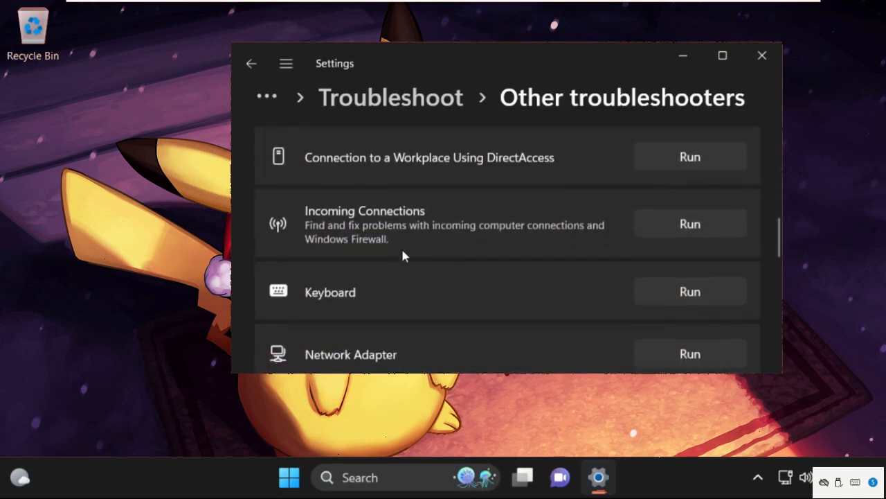
{"action": "scroll", "scroll_direction": "down", "scroll_amount": 3}
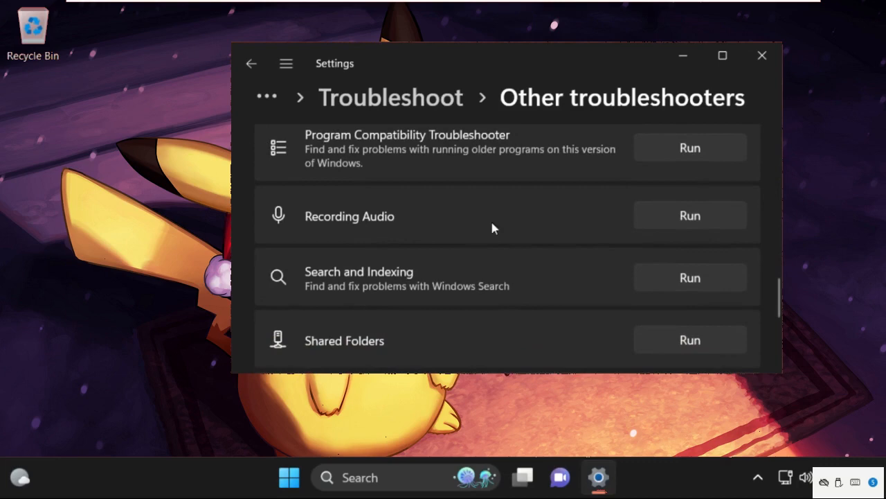
Step: Run the Recording Audio troubleshooter
{"action": "left_click", "coordinate": [690, 215]}
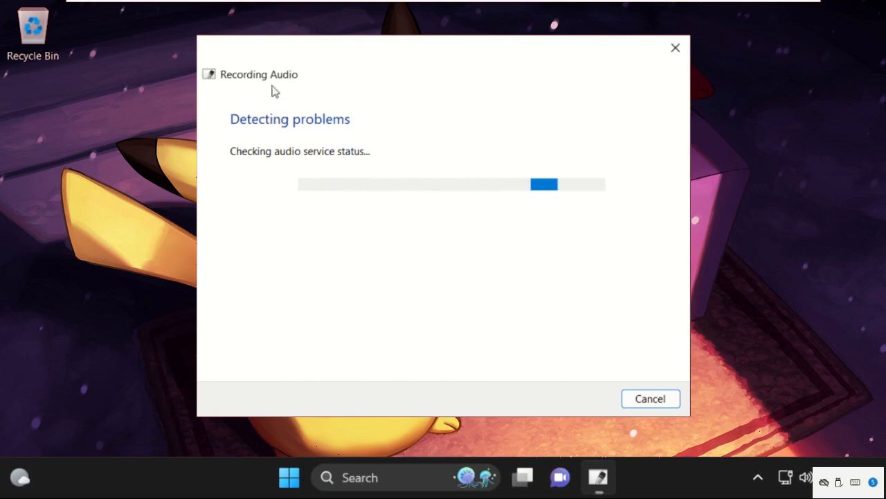
{"action": "mouse_move", "coordinate": [322, 157]}
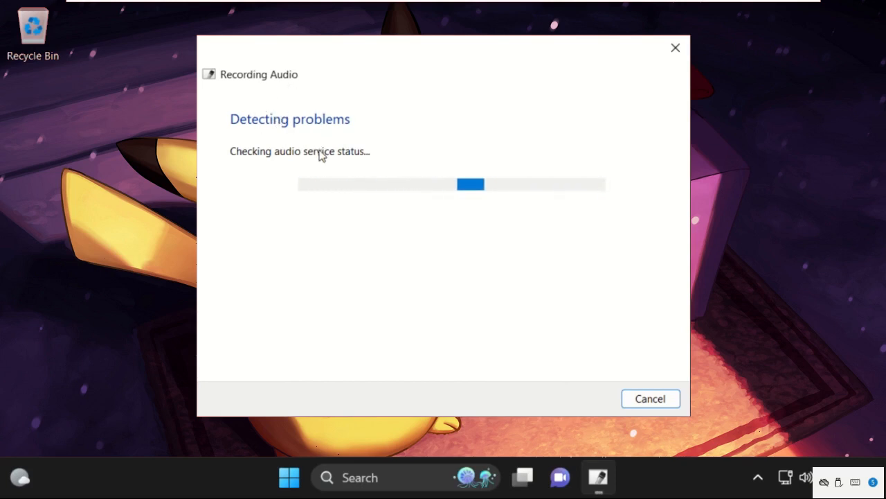
{"action": "mouse_move", "coordinate": [366, 108]}
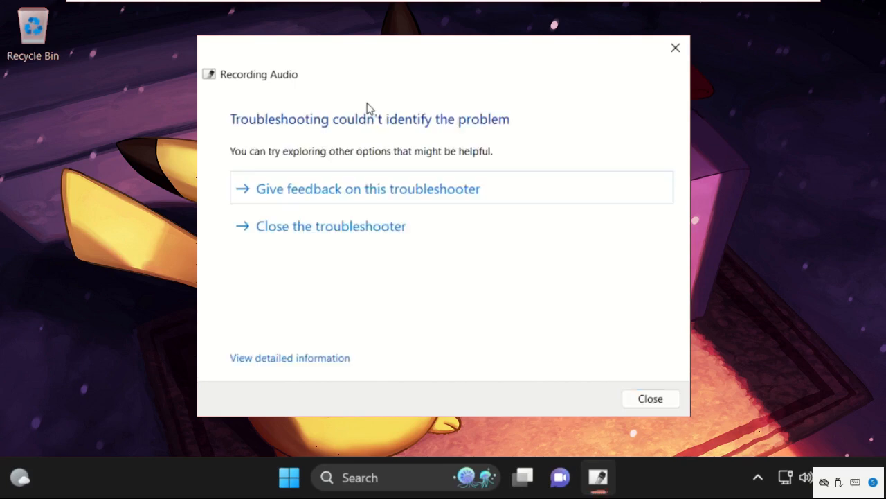
{"action": "mouse_move", "coordinate": [632, 107]}
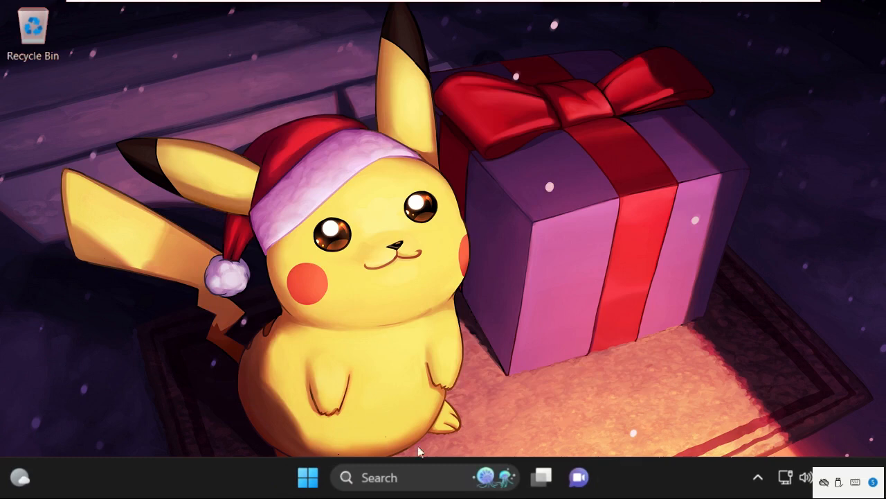
Step: Open Settings maximized on Privacy & security, scrolled to the App permissions section
{"action": "type", "text": "settings"}
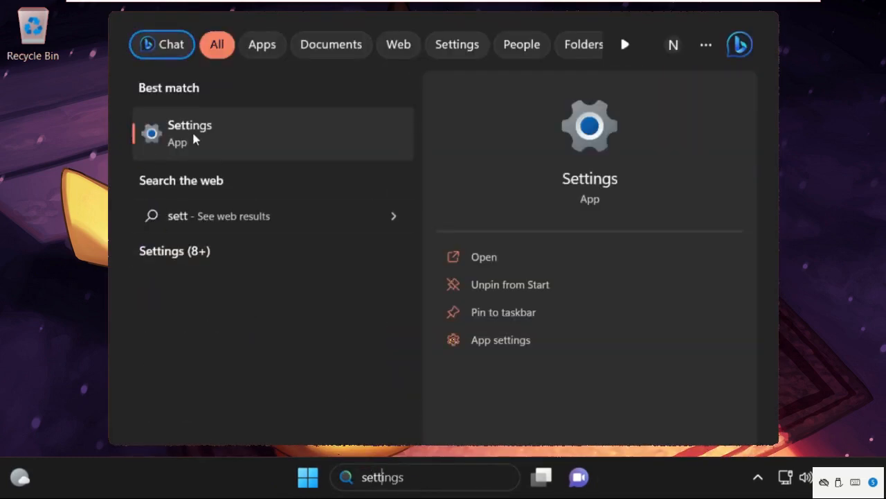
{"action": "left_click", "coordinate": [190, 133]}
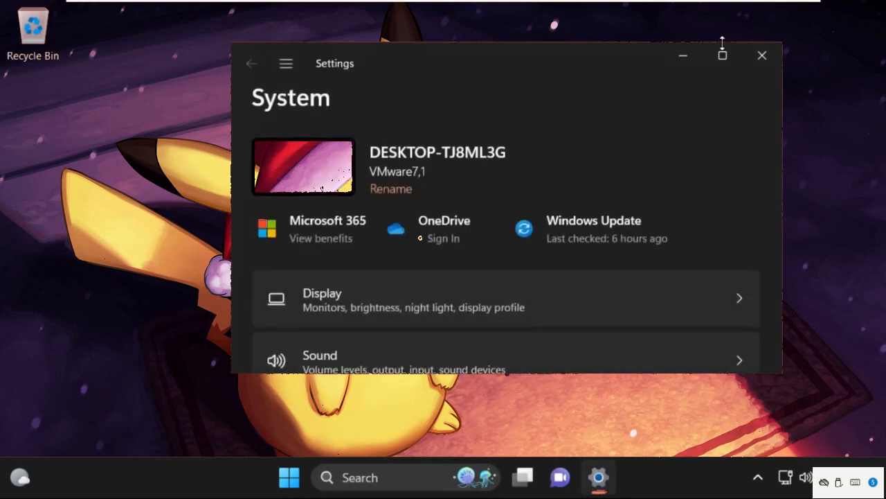
{"action": "left_click", "coordinate": [723, 56]}
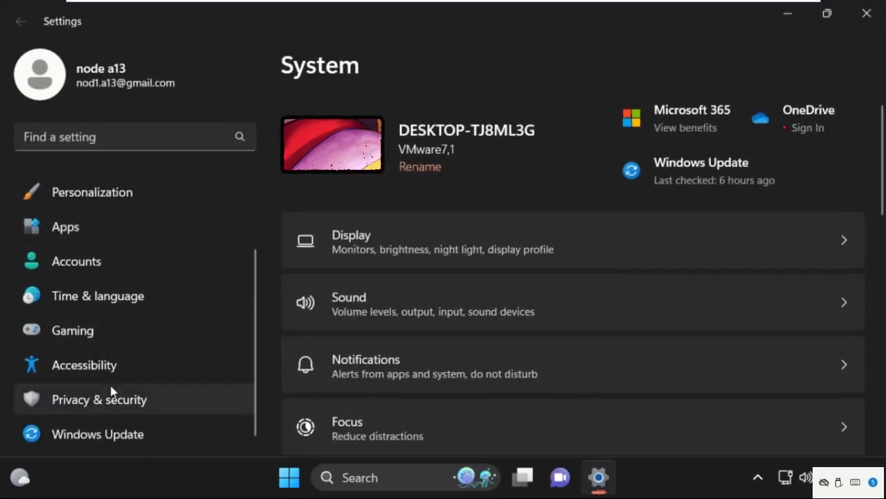
{"action": "left_click", "coordinate": [99, 399]}
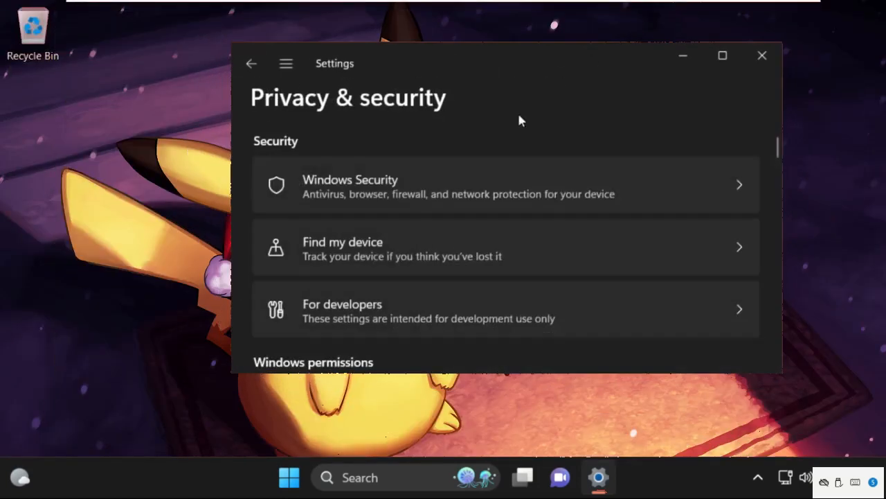
{"action": "scroll", "scroll_direction": "down", "scroll_amount": 3}
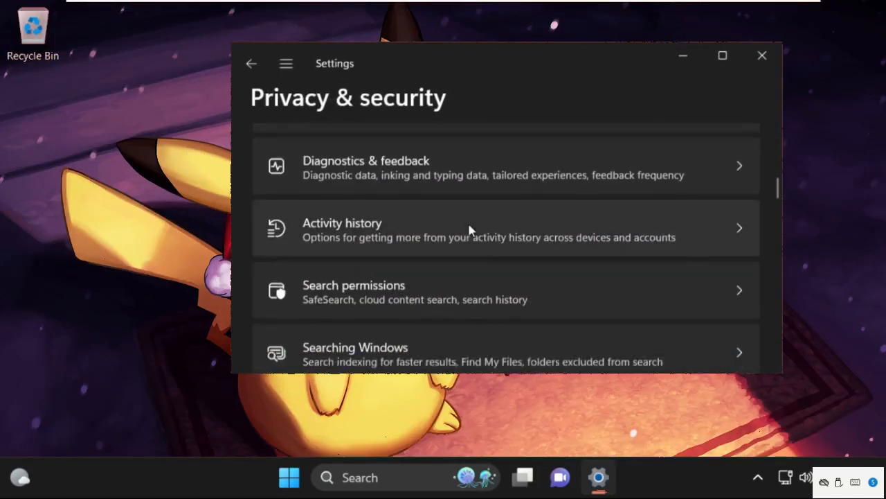
{"action": "scroll", "scroll_direction": "down", "scroll_amount": 3}
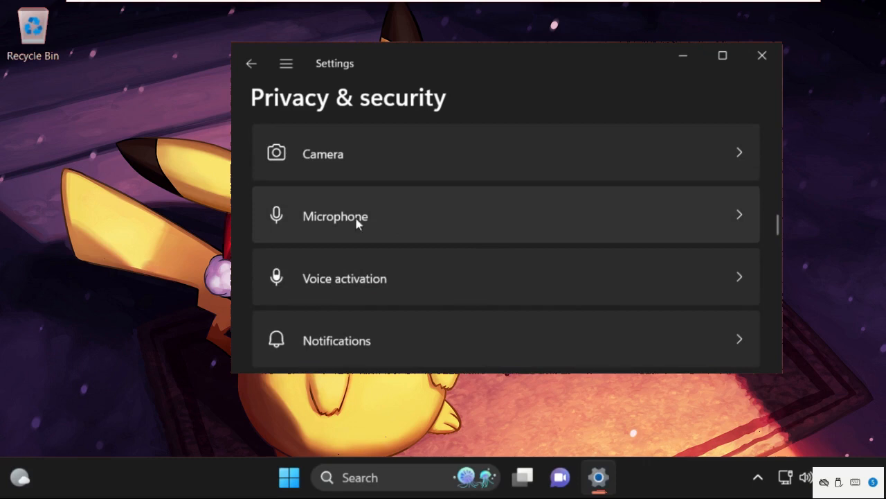
Step: Turn on Microphone access, app access and desktop app access, then close Settings
{"action": "left_click", "coordinate": [336, 216]}
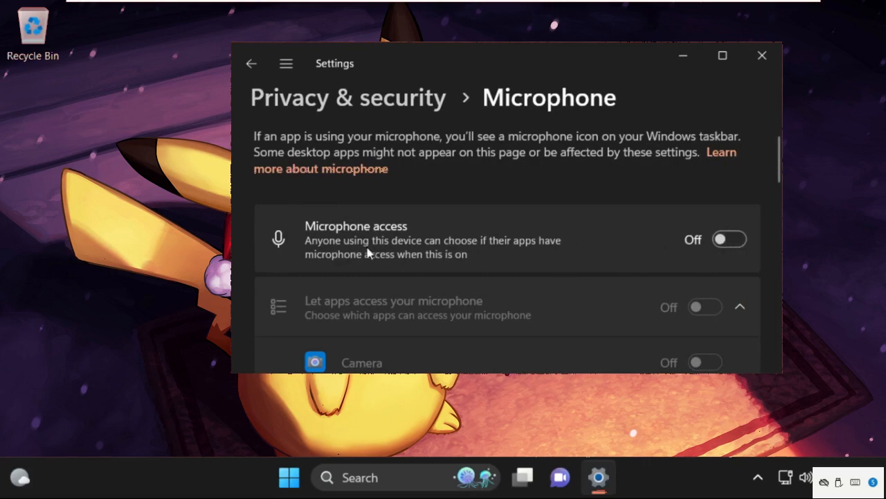
{"action": "left_click", "coordinate": [729, 238]}
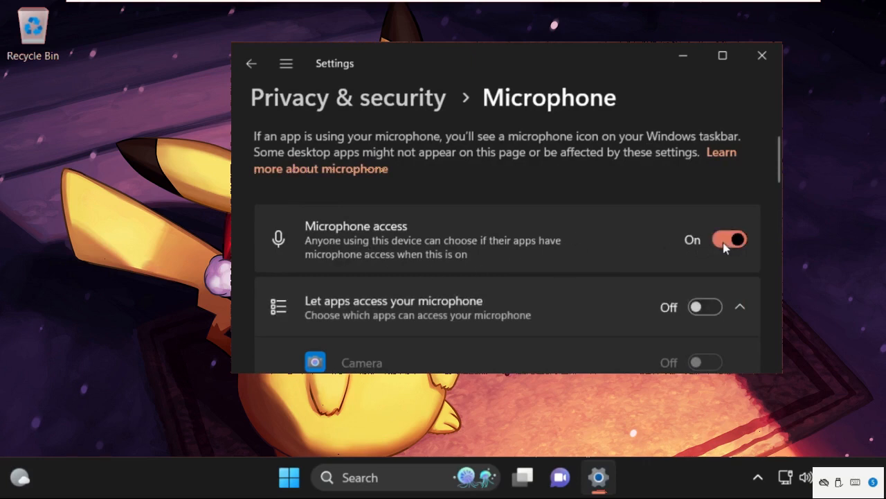
{"action": "mouse_move", "coordinate": [711, 311]}
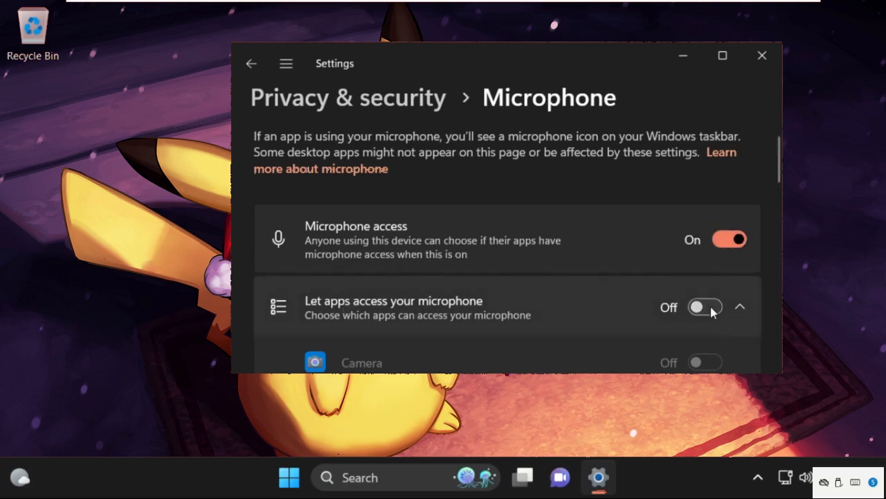
{"action": "mouse_move", "coordinate": [369, 317]}
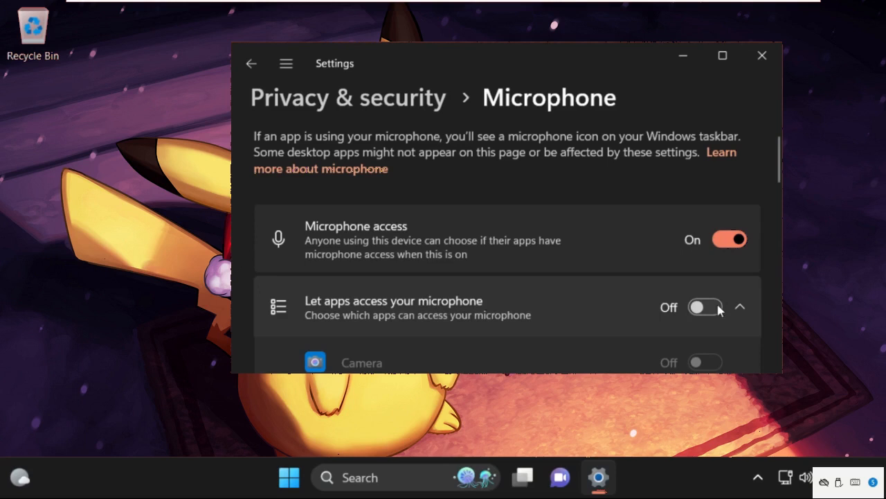
{"action": "left_click", "coordinate": [705, 307]}
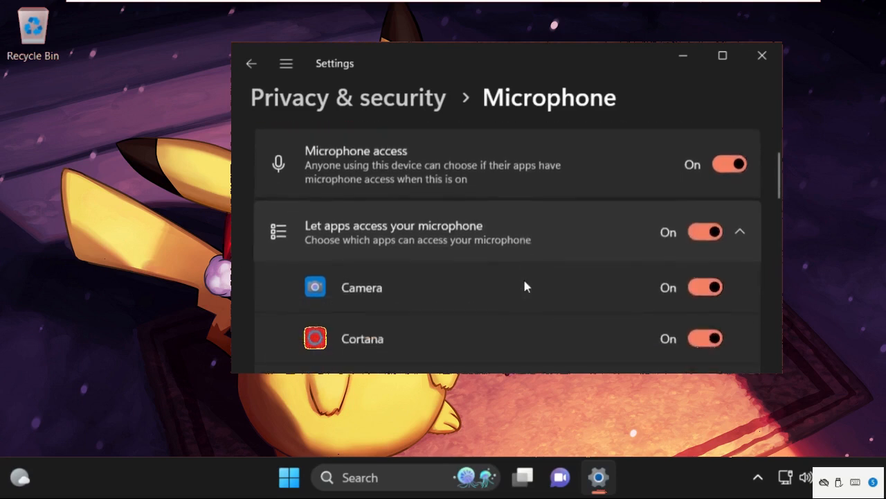
{"action": "scroll", "scroll_direction": "down", "scroll_amount": 3}
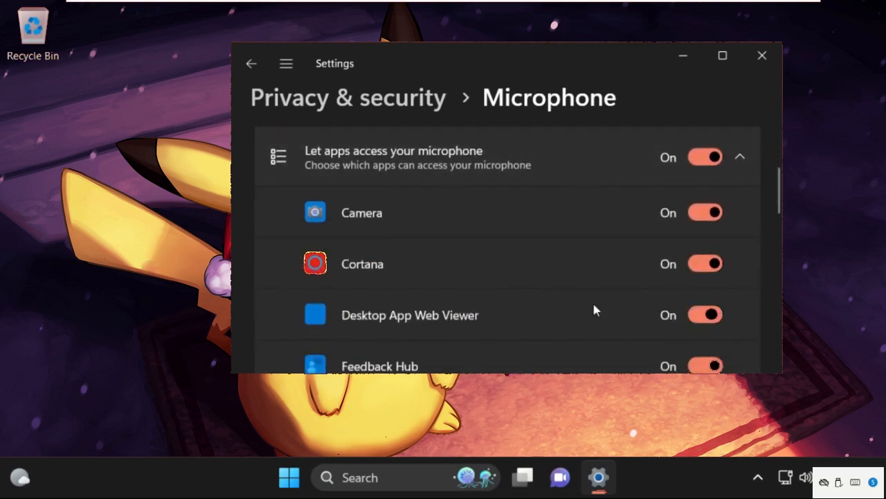
{"action": "scroll", "scroll_direction": "down", "scroll_amount": 3}
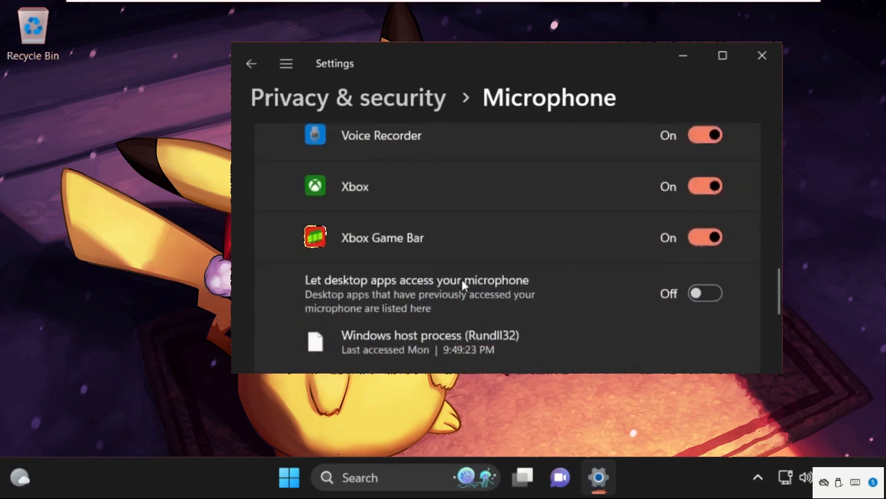
{"action": "scroll", "scroll_direction": "down", "scroll_amount": 3}
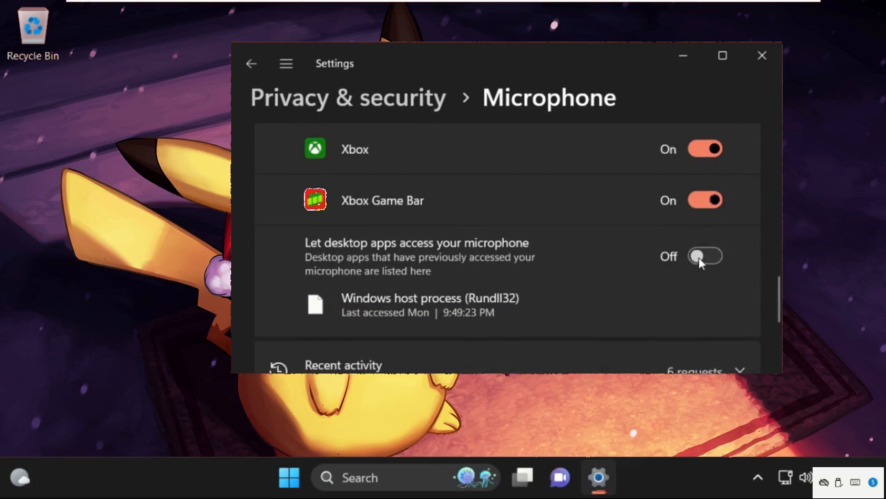
{"action": "left_click", "coordinate": [706, 256]}
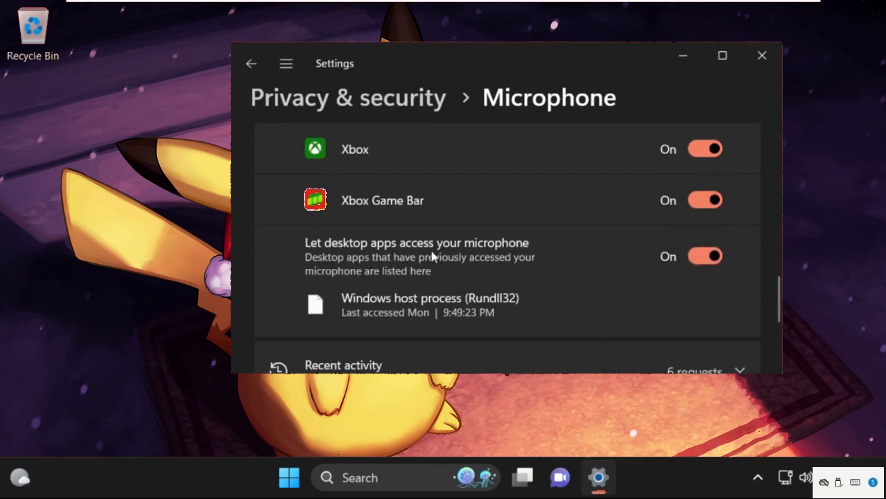
{"action": "scroll", "scroll_direction": "down", "scroll_amount": 3}
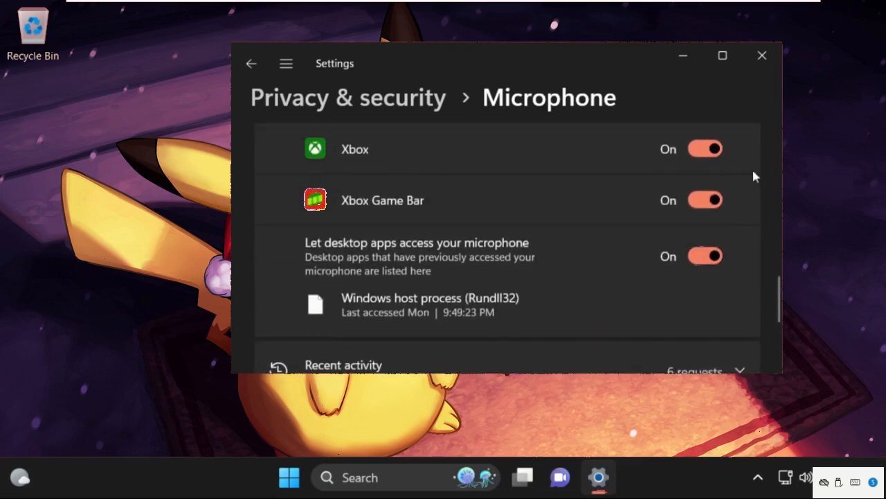
{"action": "left_click", "coordinate": [762, 55]}
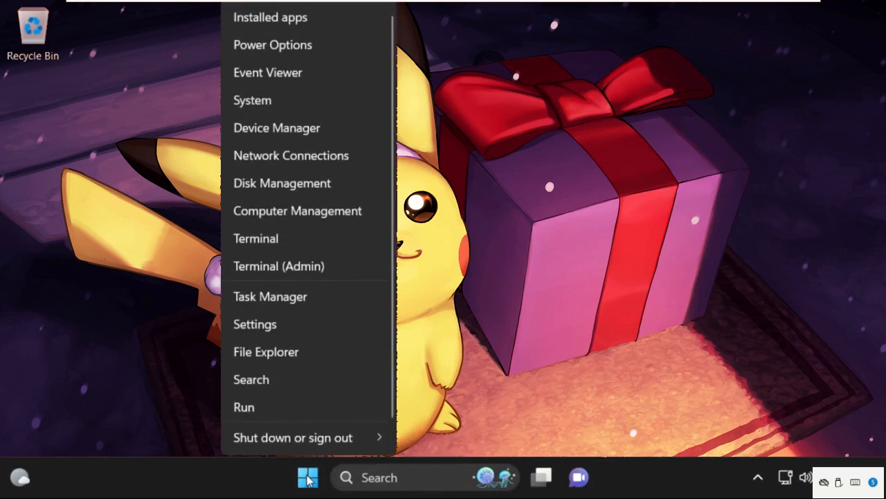
{"action": "mouse_move", "coordinate": [284, 161]}
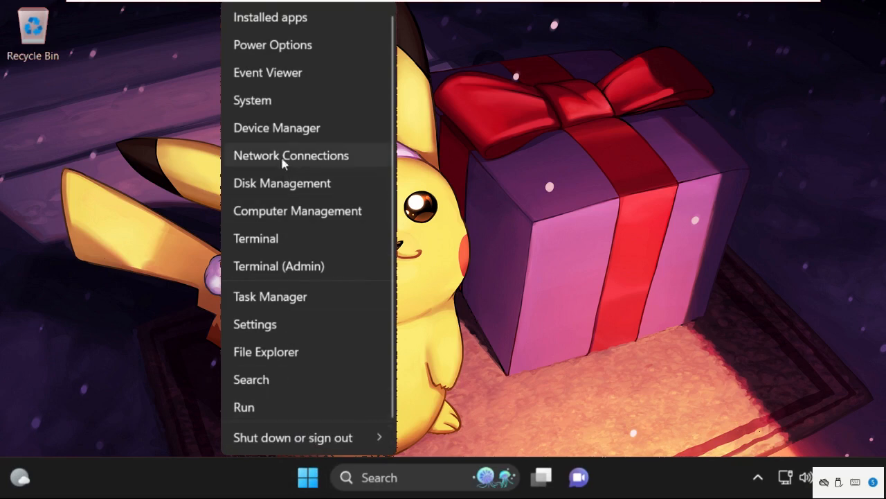
Step: Open Device Manager from the Start button's quick-link menu
{"action": "left_click", "coordinate": [276, 127]}
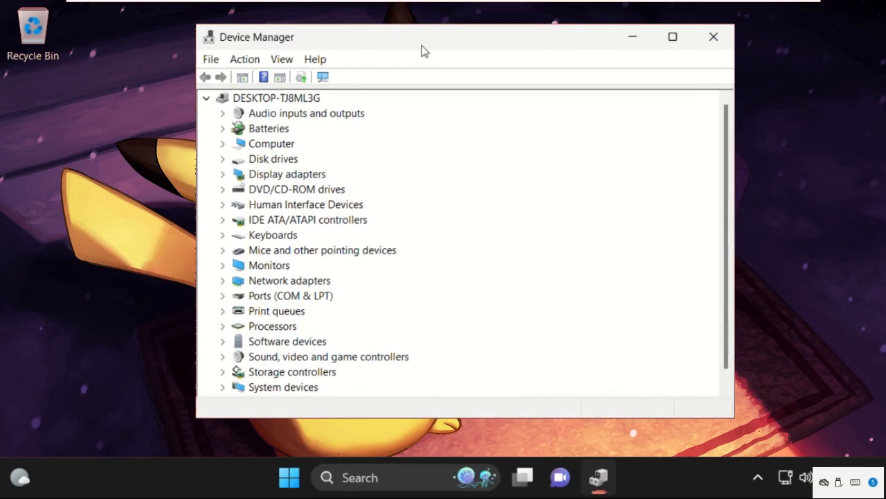
{"action": "mouse_move", "coordinate": [363, 126]}
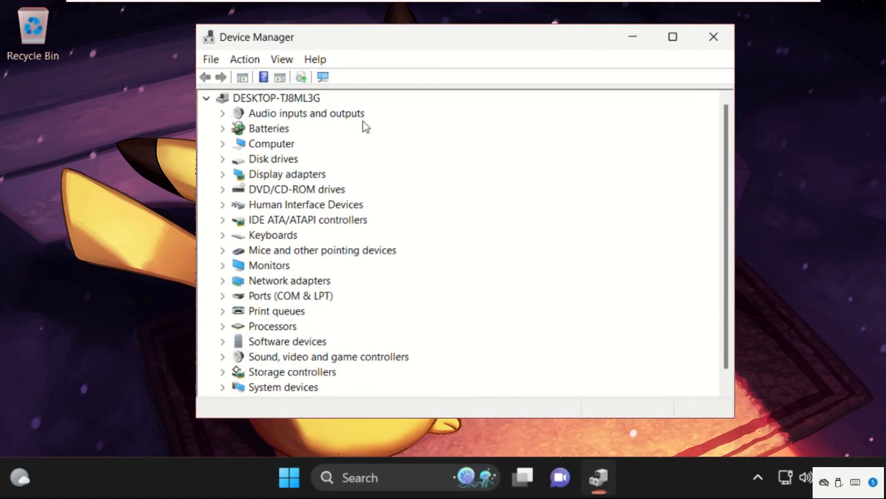
Step: Uninstall the High Definition Audio microphone from its Driver tab, then open Start
{"action": "left_click", "coordinate": [222, 113]}
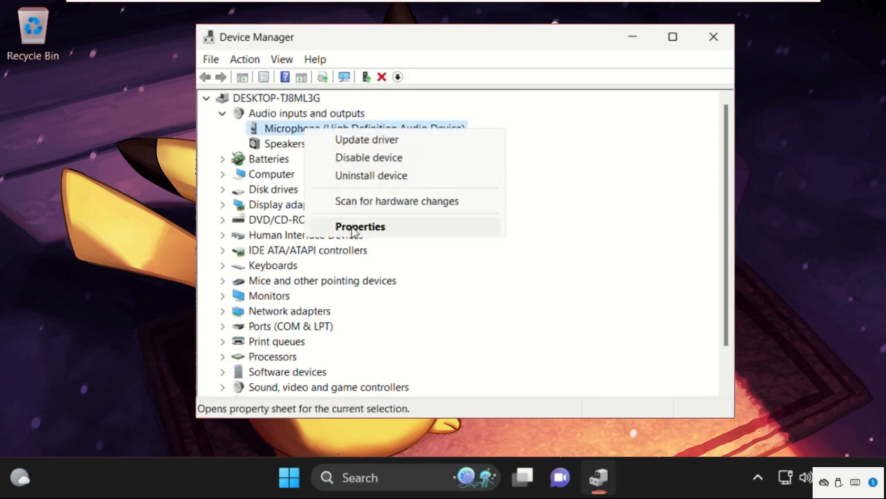
{"action": "left_click", "coordinate": [360, 226]}
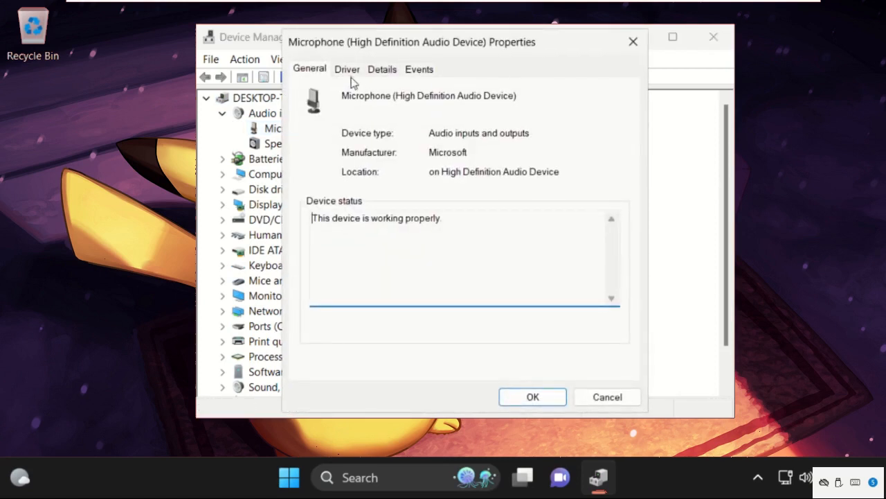
{"action": "left_click", "coordinate": [347, 69]}
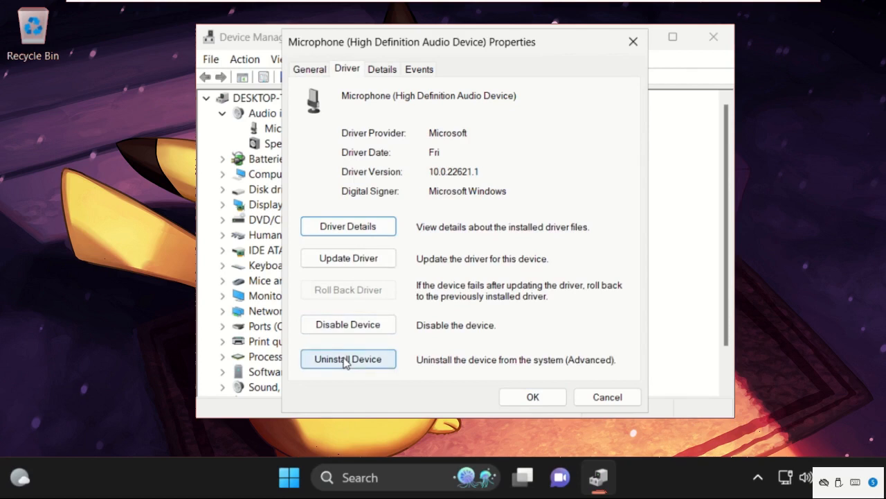
{"action": "left_click", "coordinate": [348, 358]}
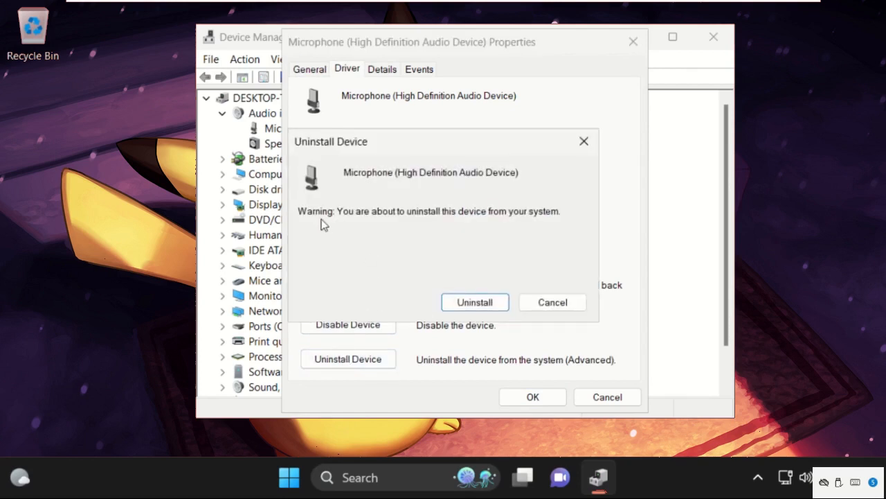
{"action": "mouse_move", "coordinate": [435, 230]}
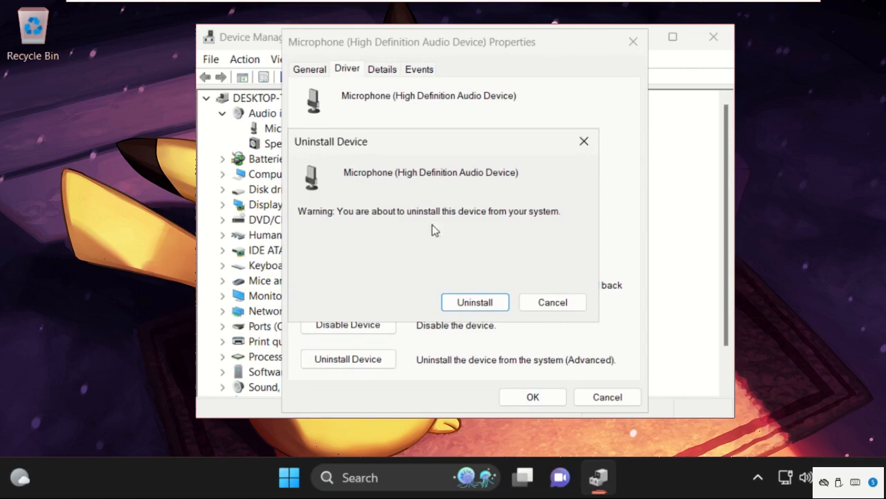
{"action": "mouse_move", "coordinate": [497, 283]}
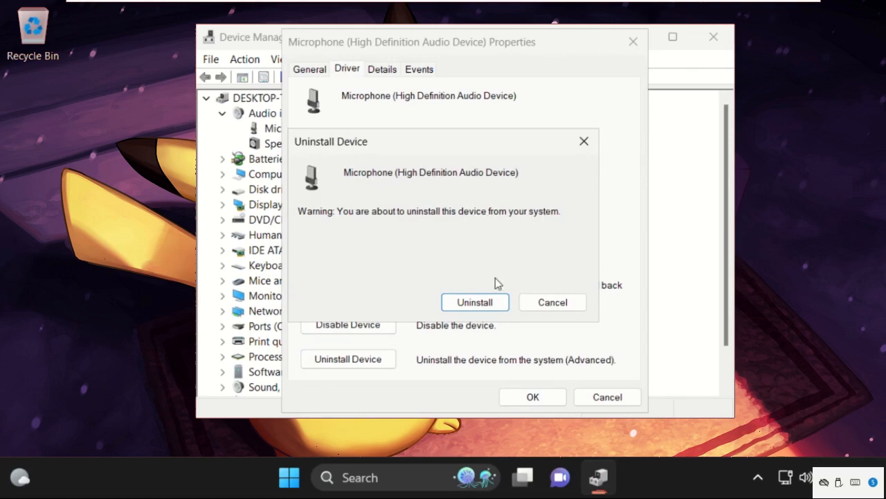
{"action": "left_click", "coordinate": [552, 302]}
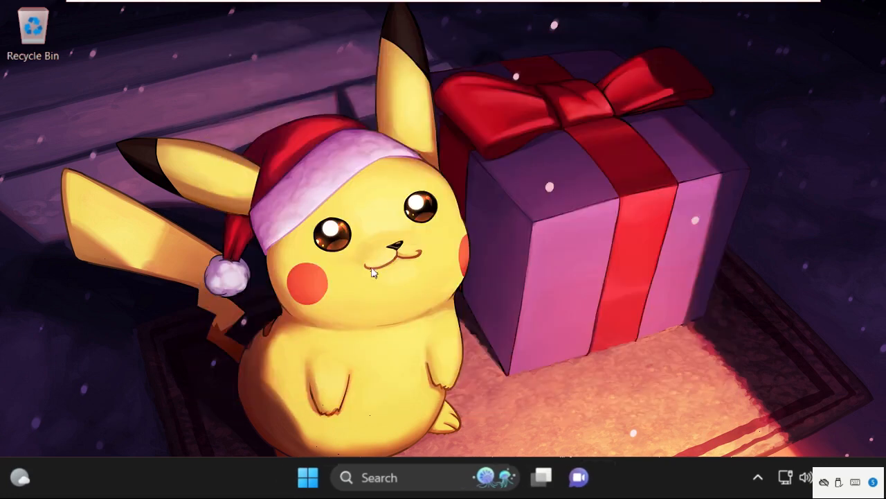
{"action": "left_click", "coordinate": [307, 477]}
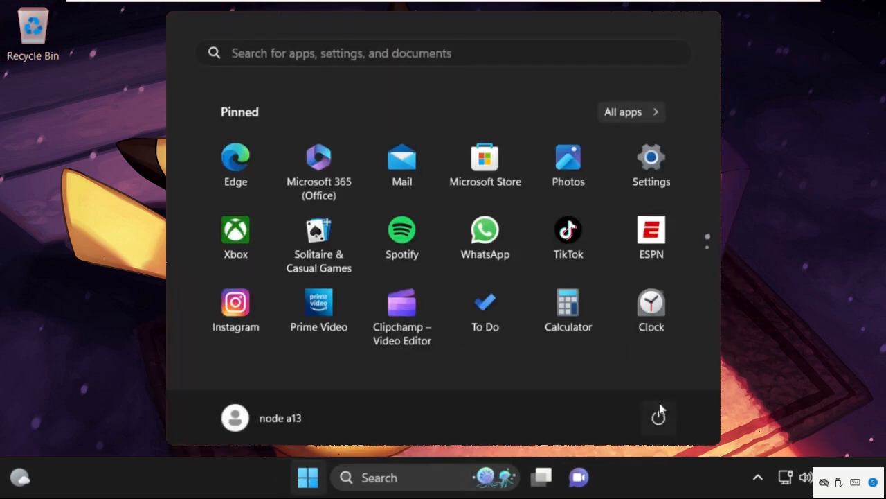